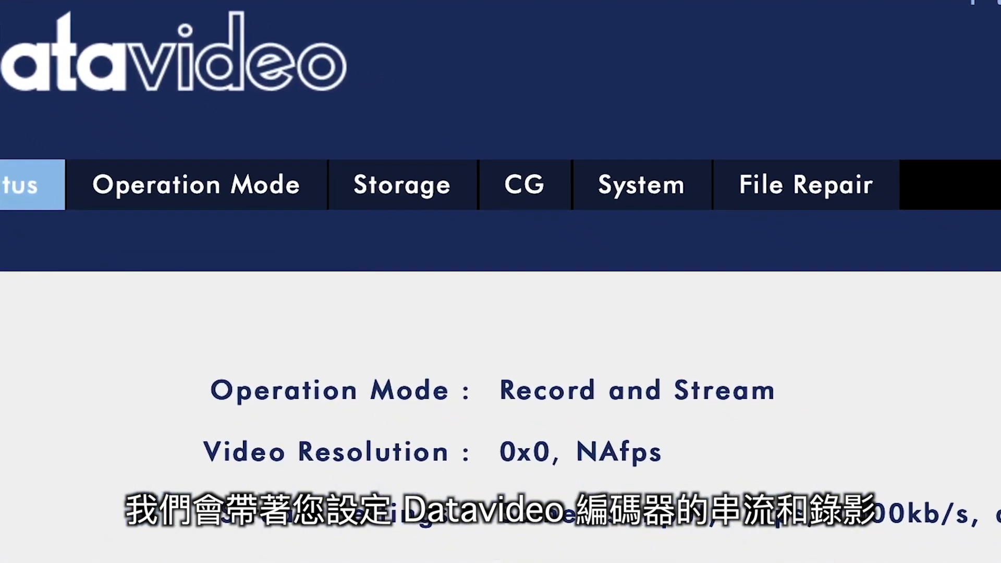
Step: Open the Operation Mode page and scroll down to the Stream Setting section
left_click(199, 184)
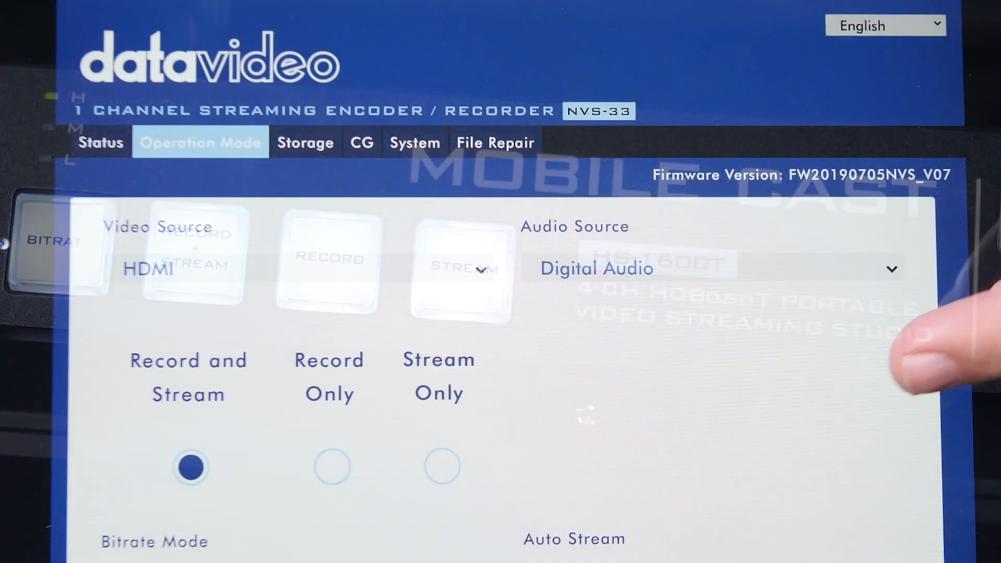
scroll("down", 3)
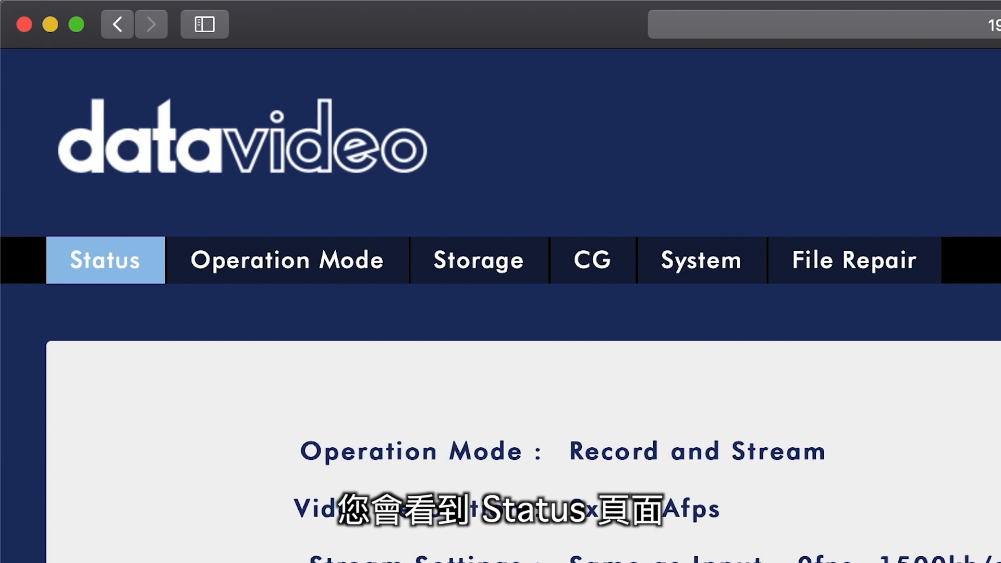
scroll("down", 3)
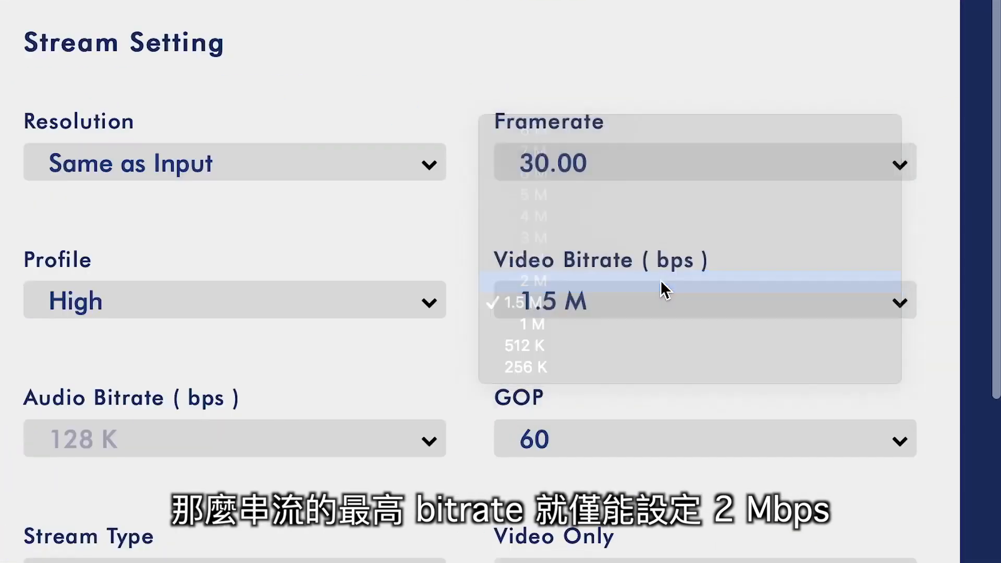
Step: Set the stream video bitrate to 5 M in the Video Bitrate dropdown
left_click(533, 281)
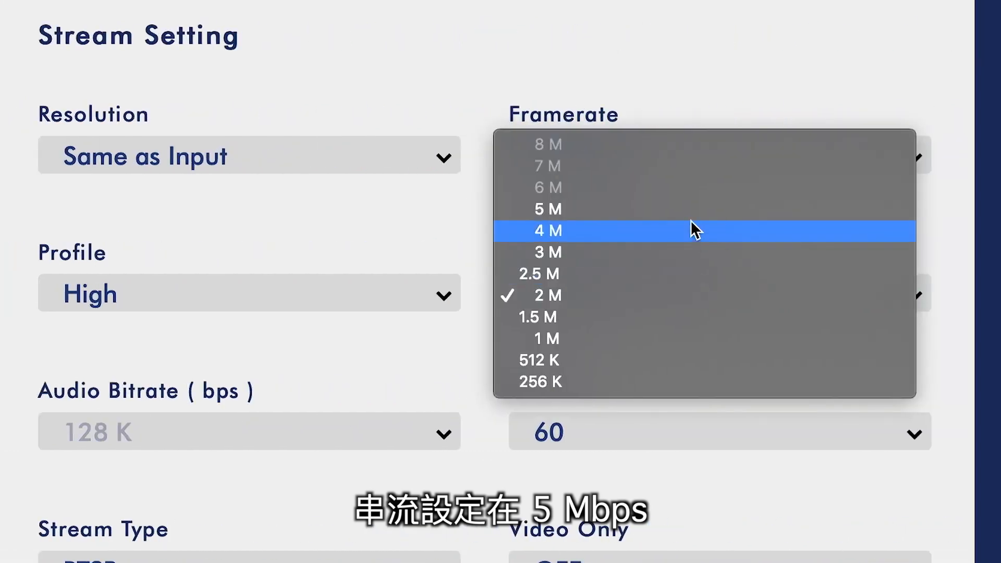
left_click(543, 210)
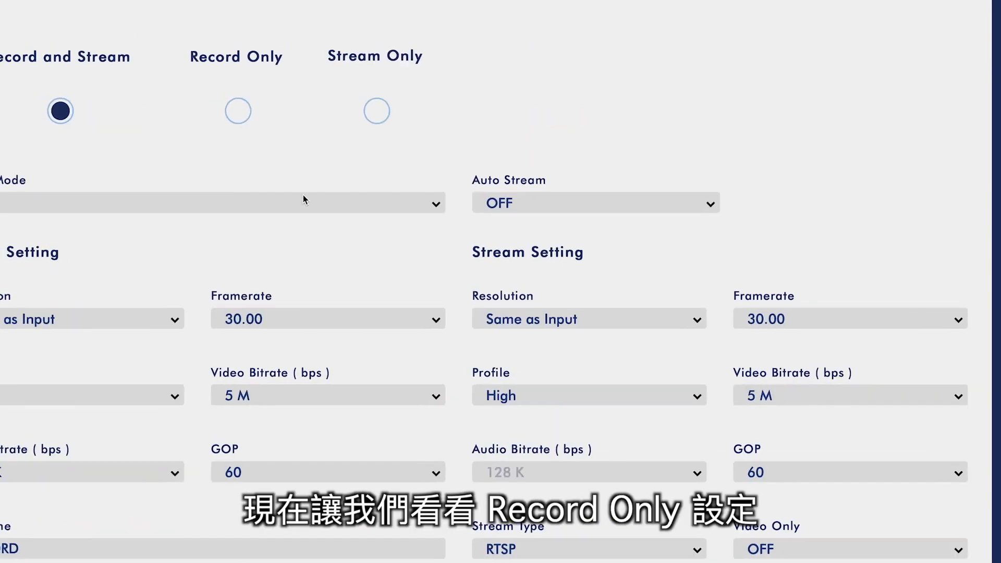
Step: Set the record bitrate mode to High and keep framerate at Same as Input
scroll("up", 3)
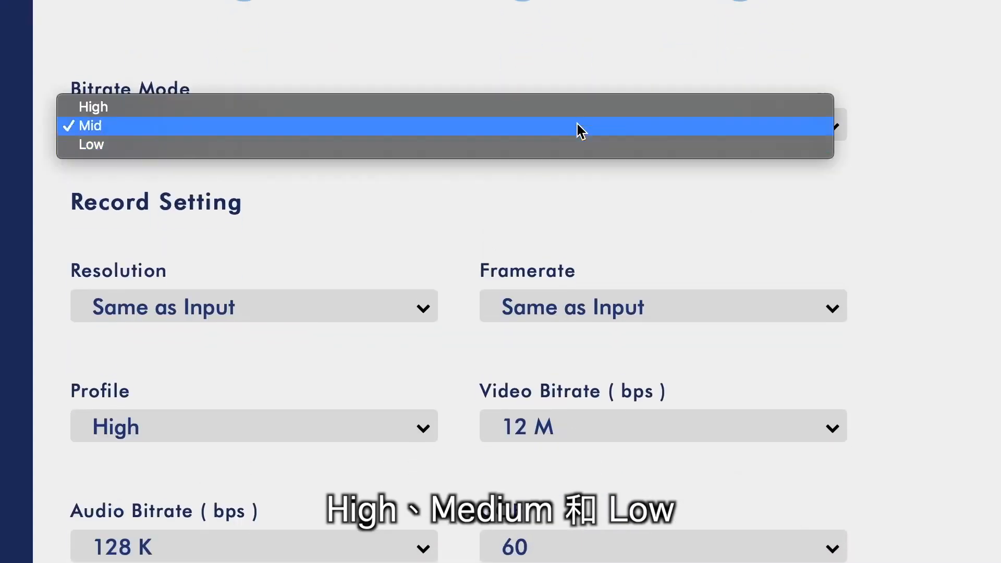
left_click(93, 106)
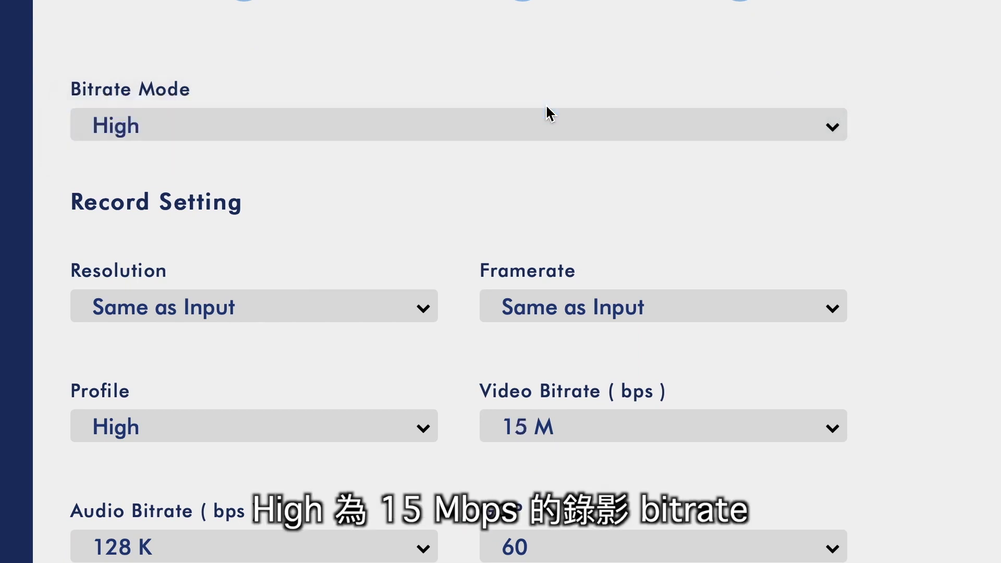
mouse_move(841, 133)
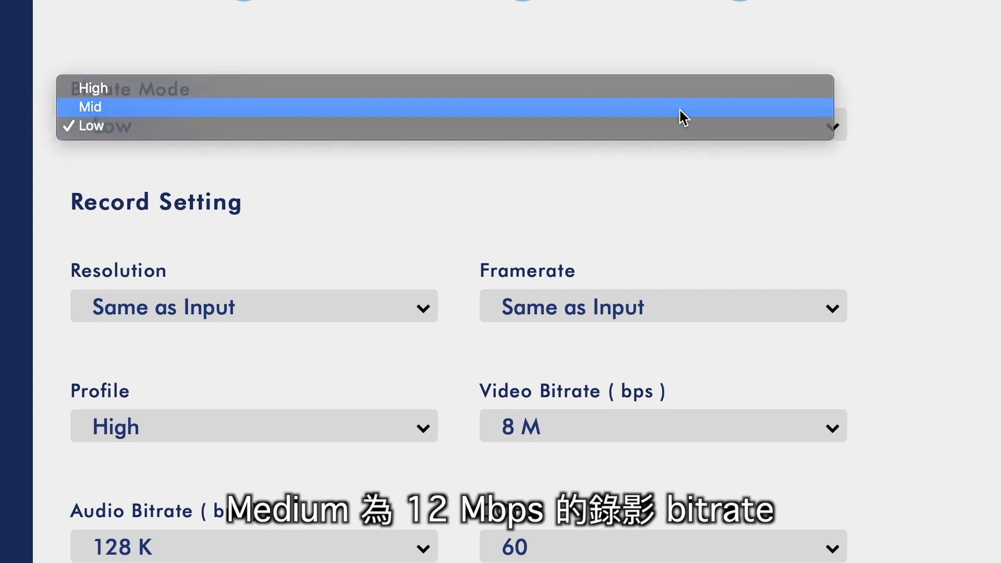
left_click(92, 107)
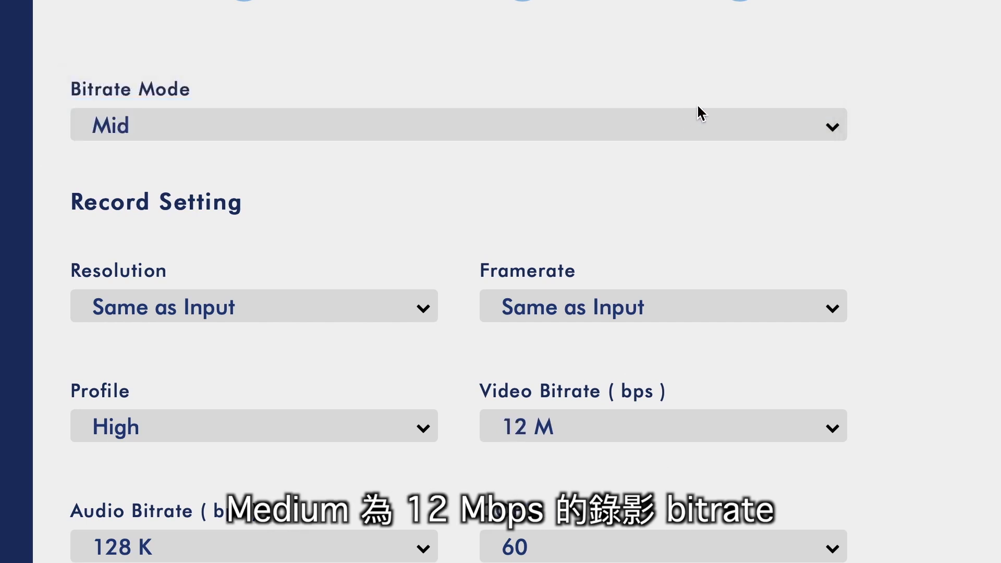
scroll("down", 3)
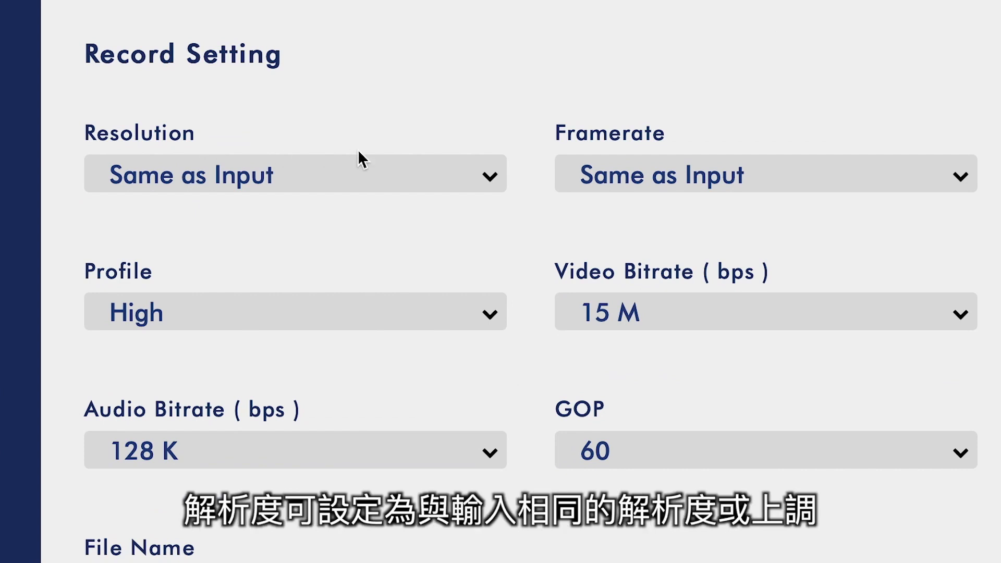
left_click(294, 174)
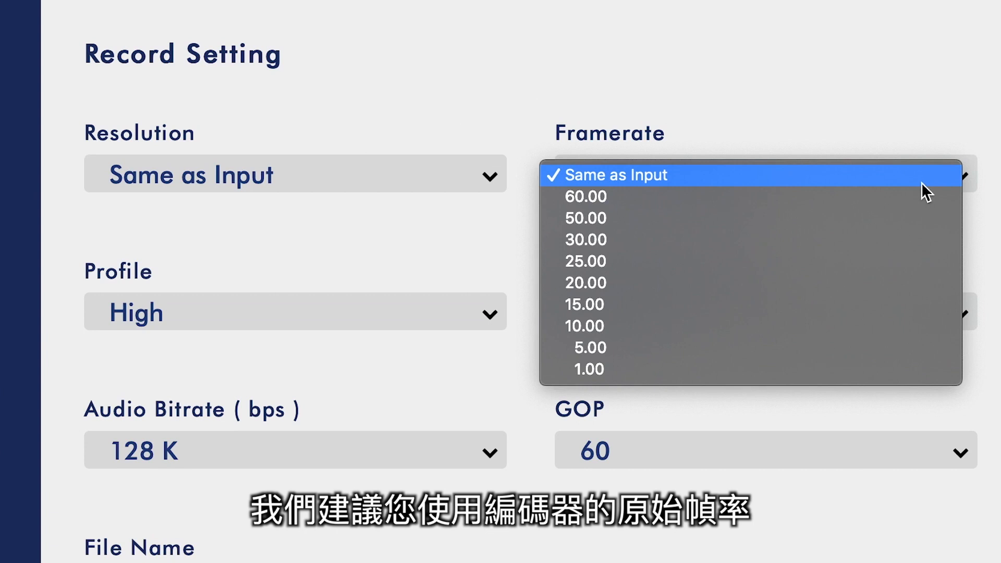
mouse_move(926, 239)
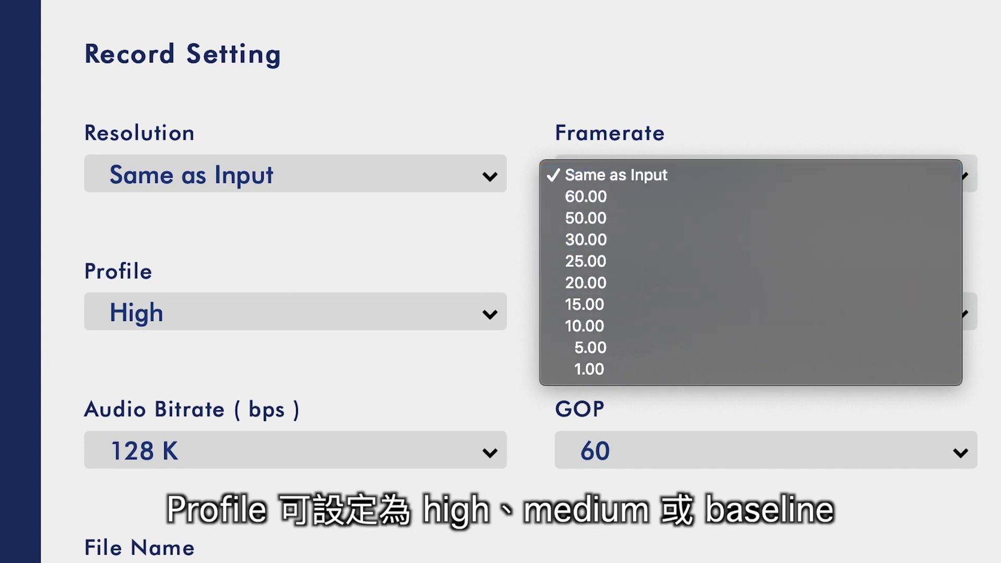
left_click(612, 176)
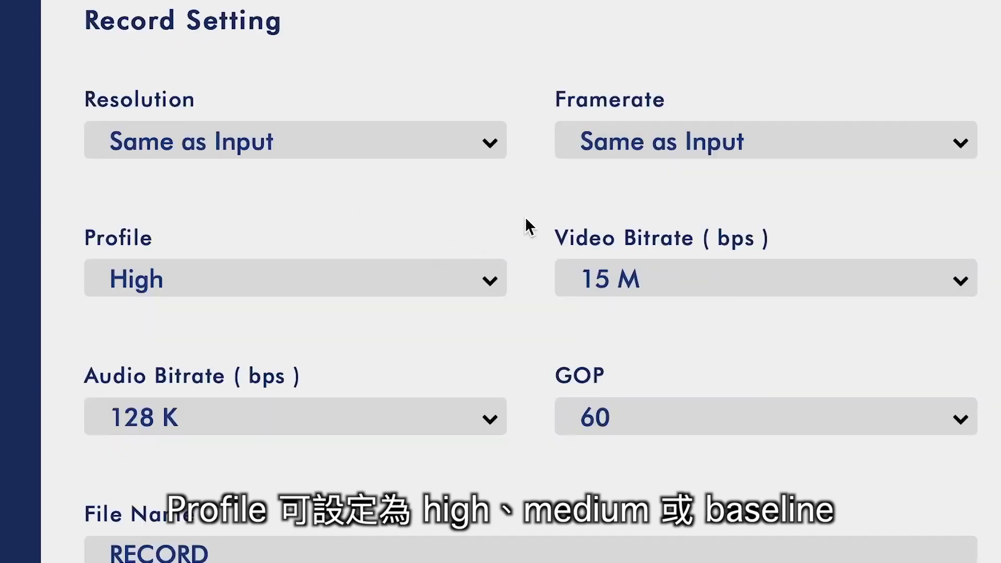
Step: Review record profiles, set audio bitrate to 256 K, and select the RECORD file name
left_click(295, 279)
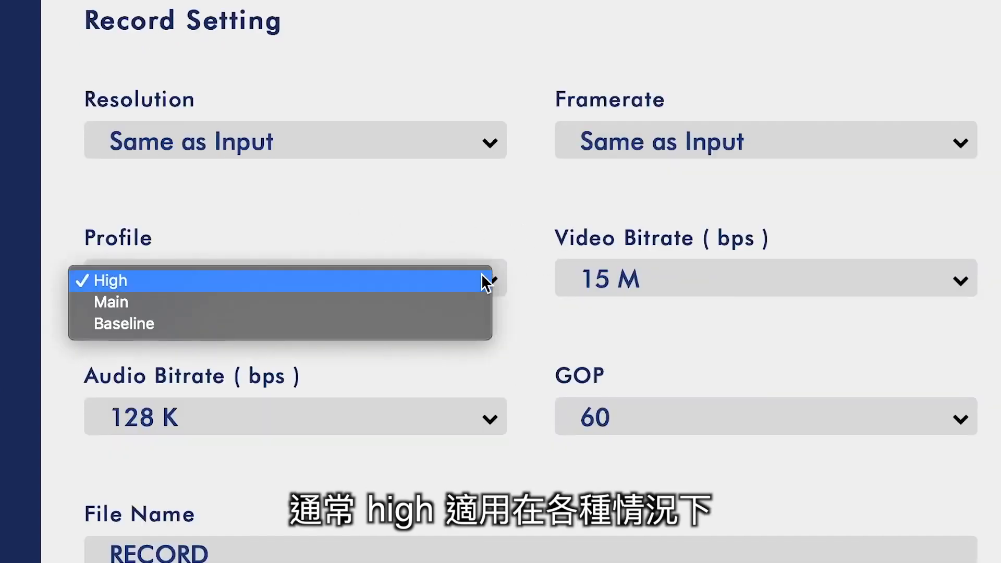
mouse_move(523, 324)
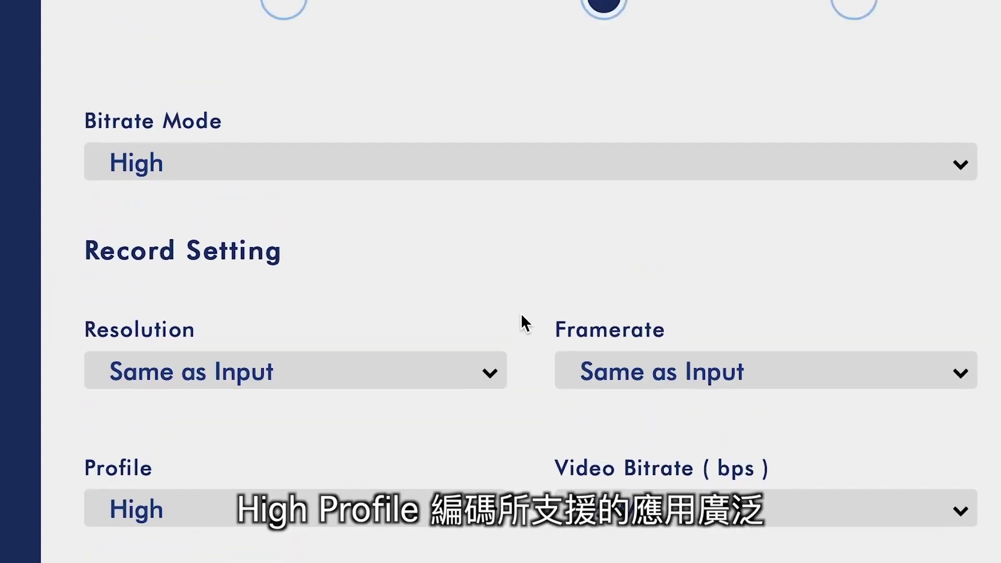
scroll("down", 3)
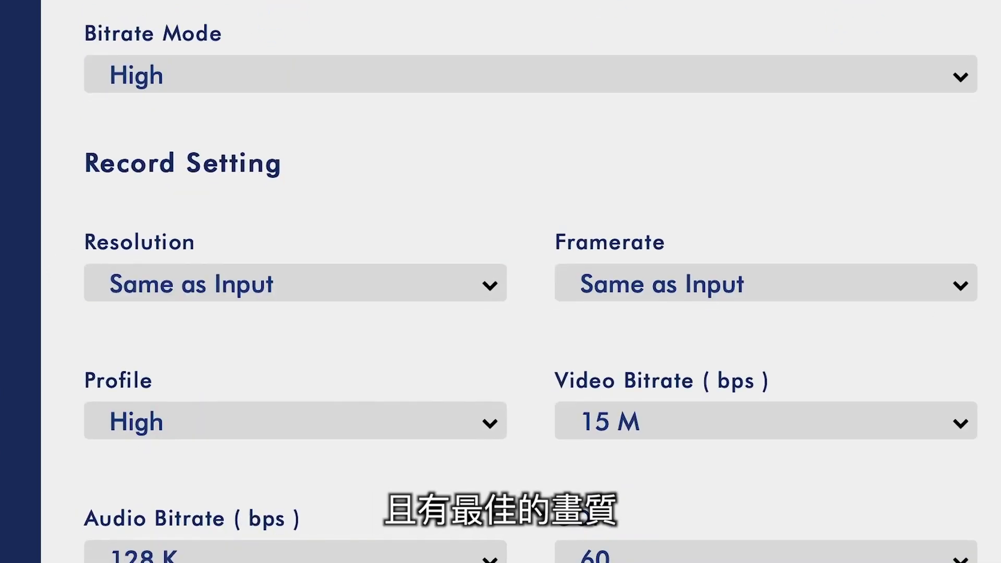
scroll("down", 3)
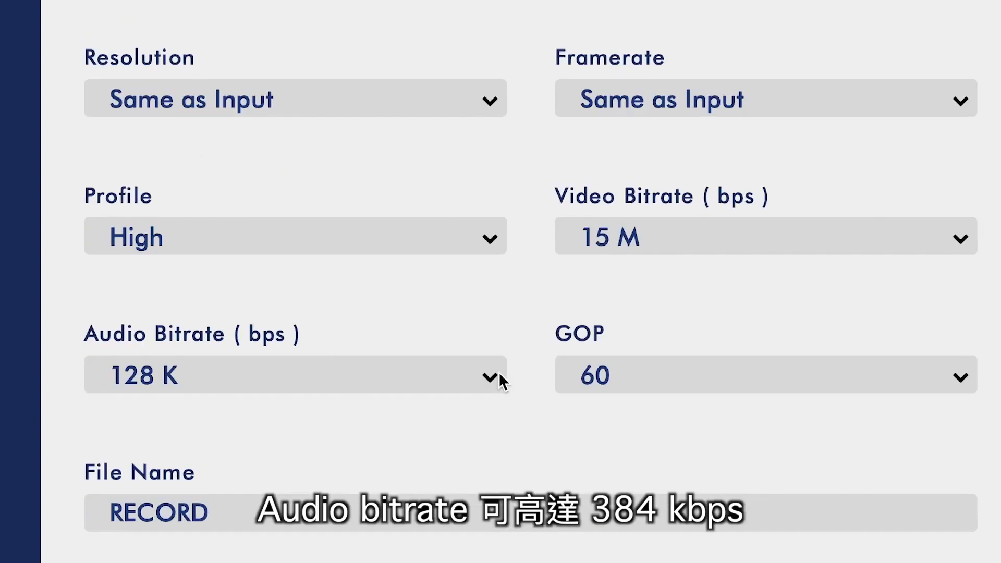
left_click(294, 375)
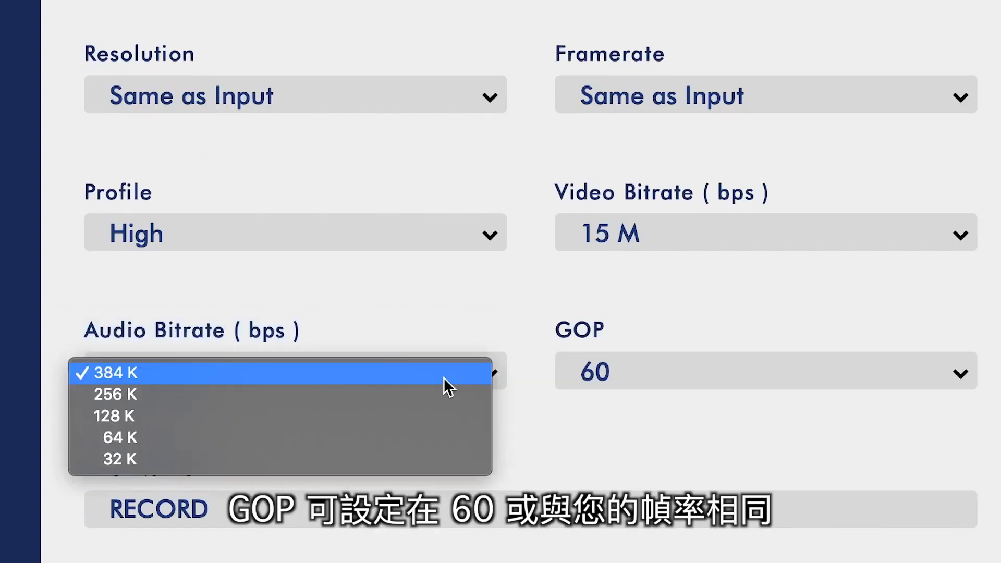
left_click(116, 395)
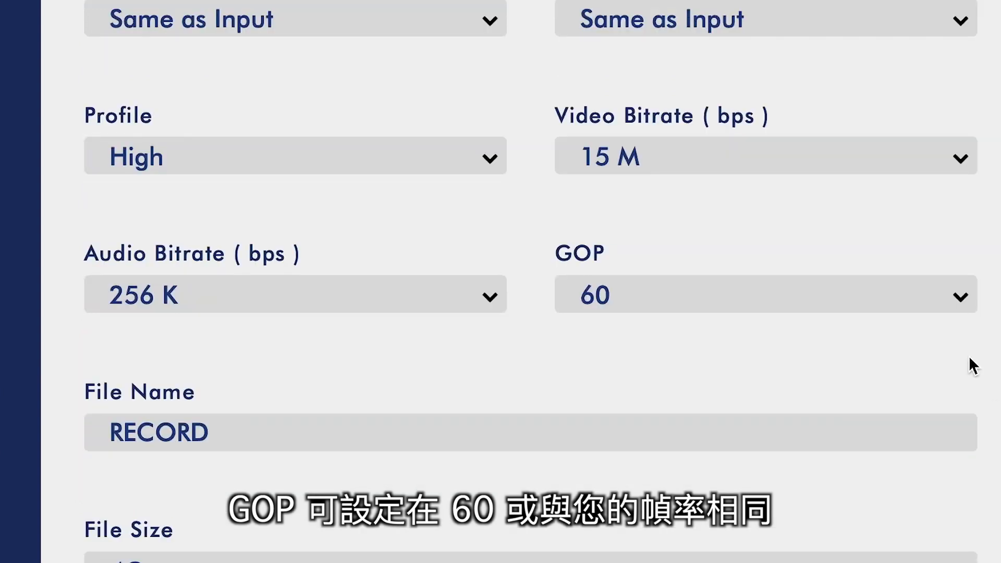
left_click(760, 295)
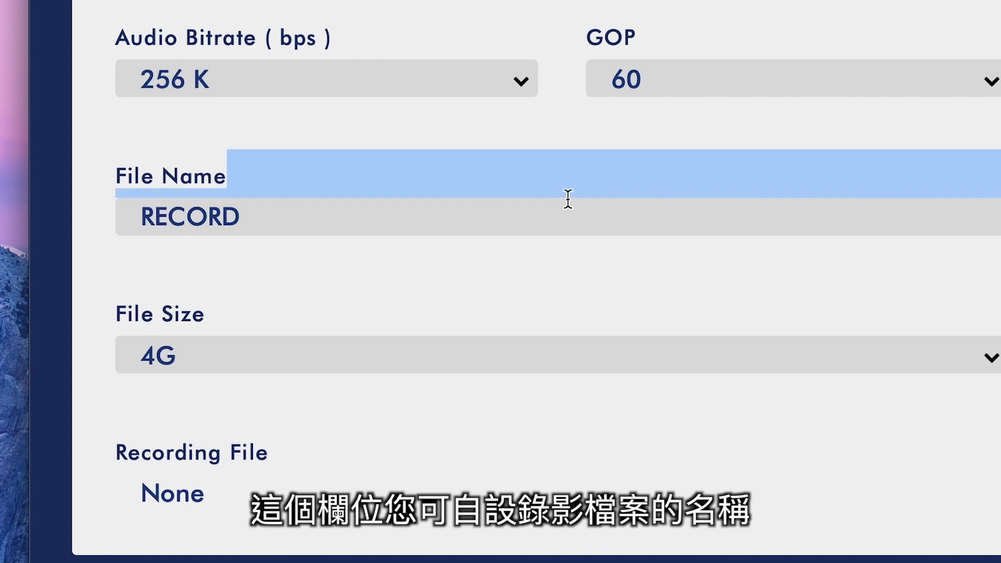
Step: Restore the file name to RECORD and set the File Size limit to 4G
type("M")
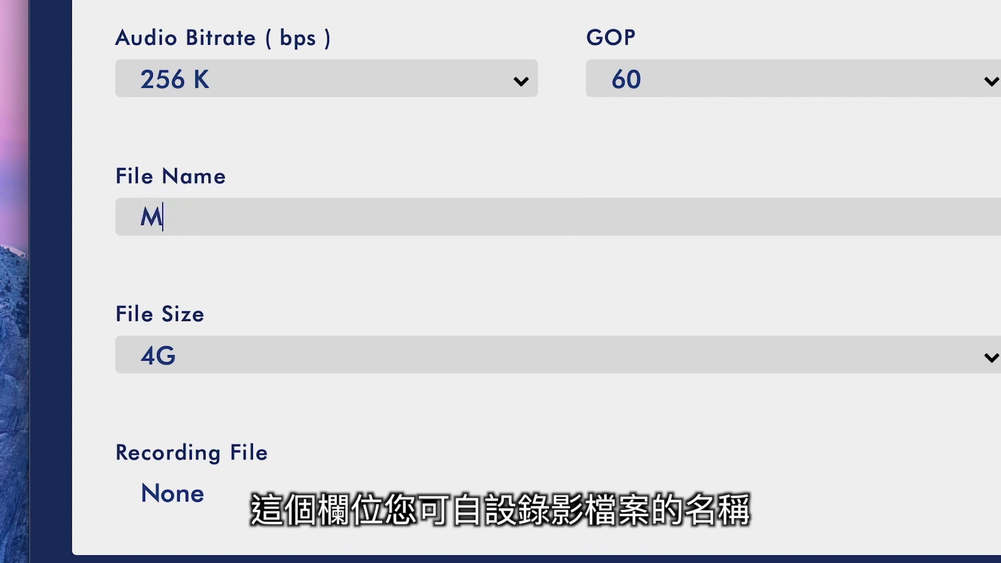
key("Backspace")
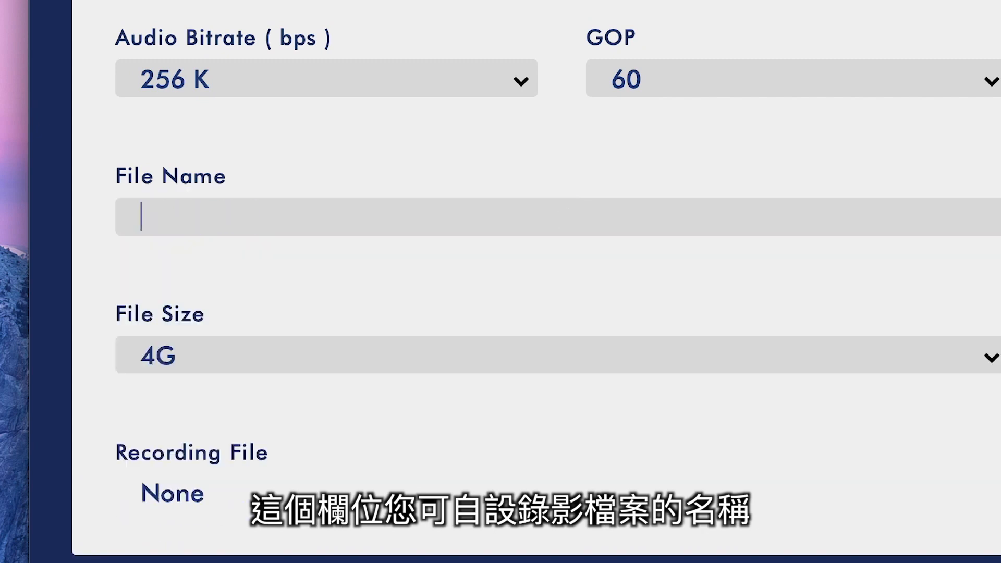
left_click(511, 356)
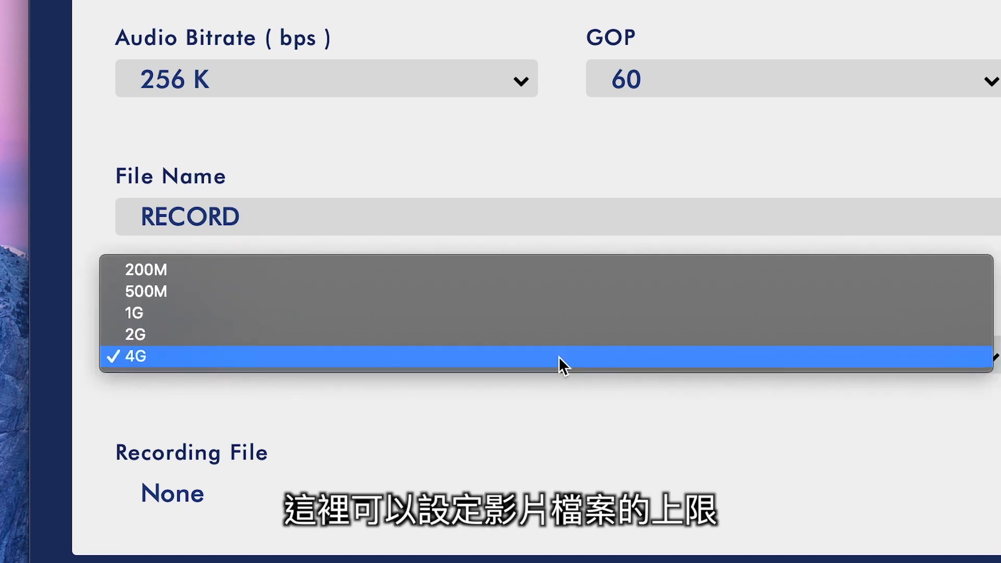
mouse_move(539, 363)
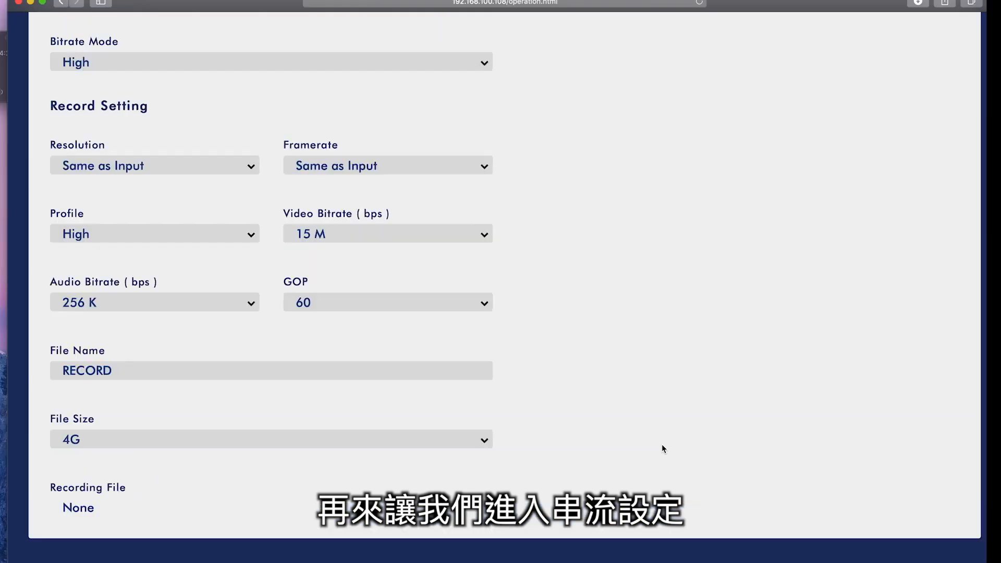
Step: Switch to Stream Only with resolution and framerate Same as Input and High profile
left_click(431, 67)
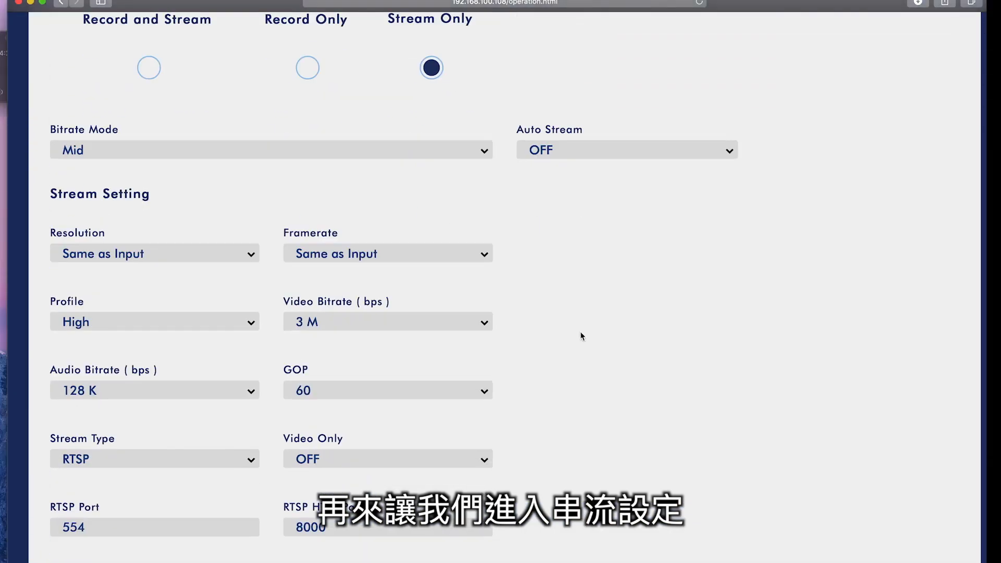
scroll("down", 3)
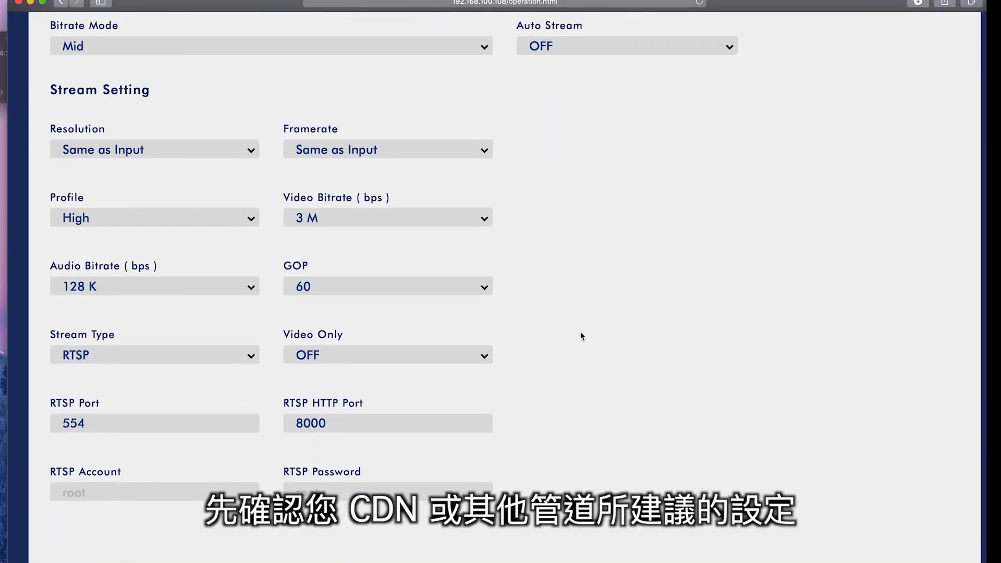
mouse_move(199, 184)
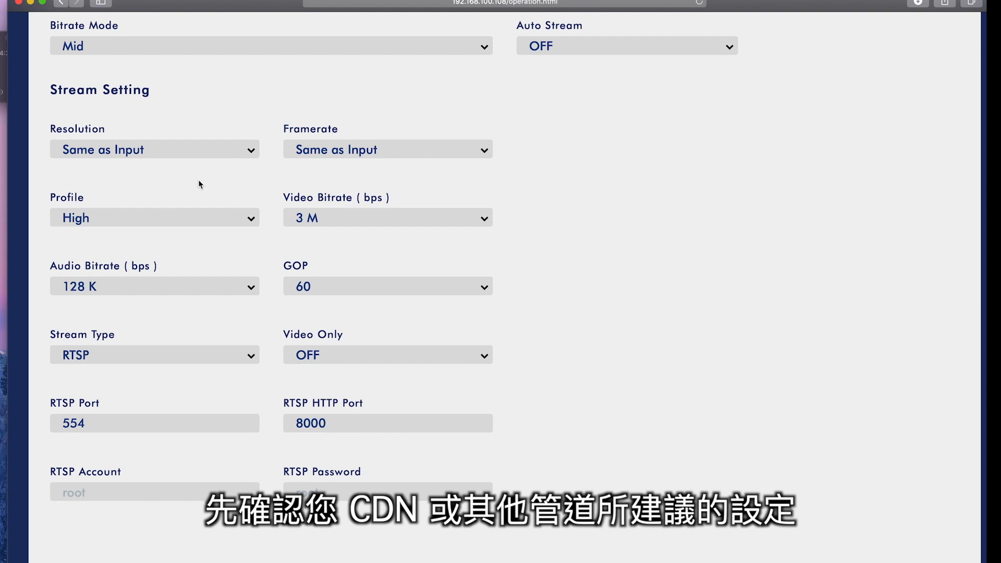
left_click(154, 149)
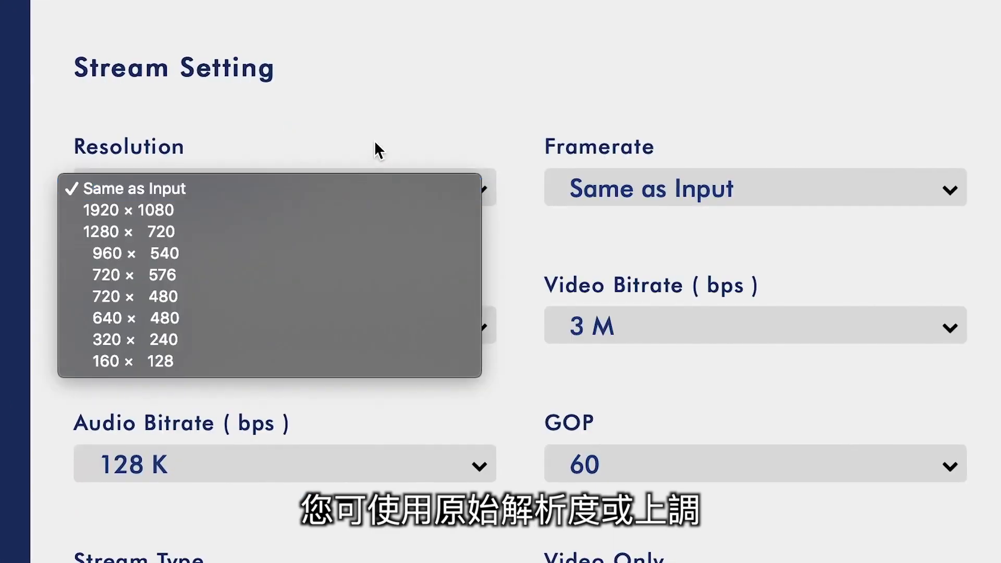
left_click(134, 188)
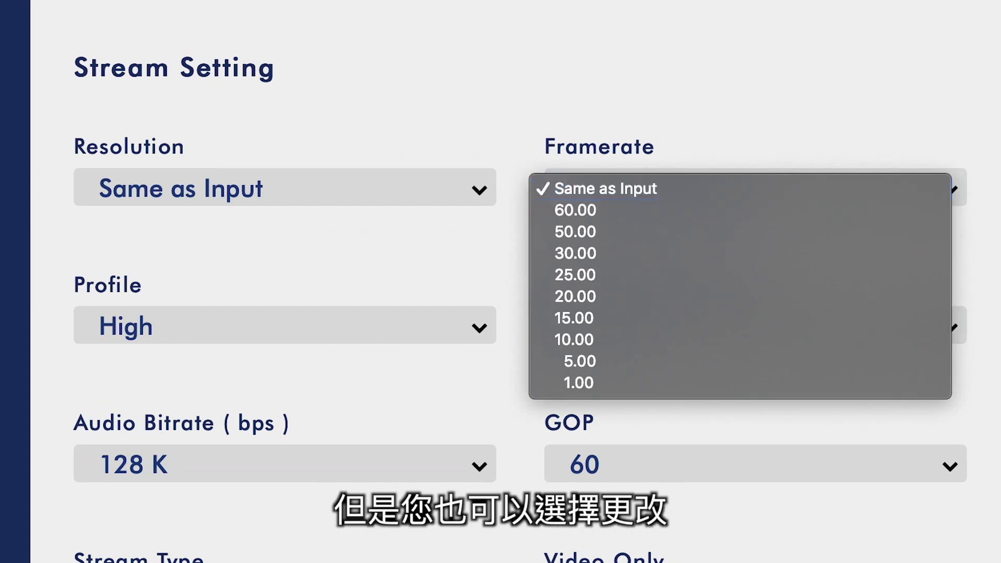
left_click(609, 188)
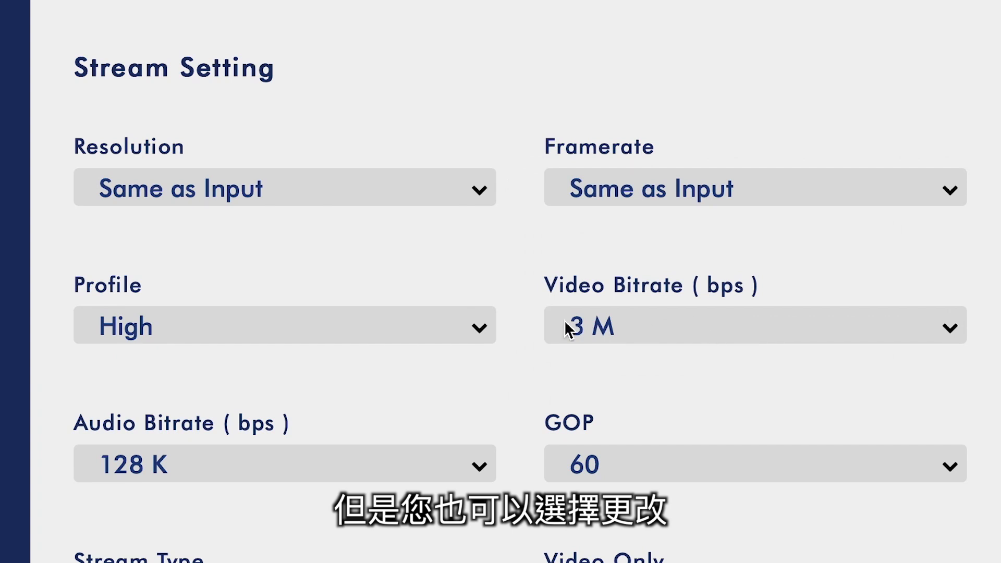
left_click(284, 325)
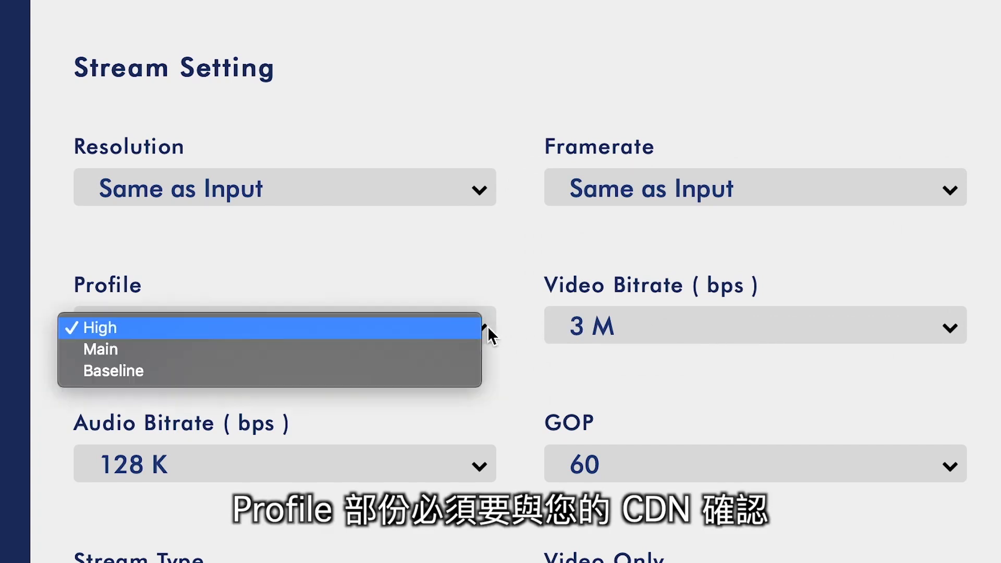
mouse_move(445, 338)
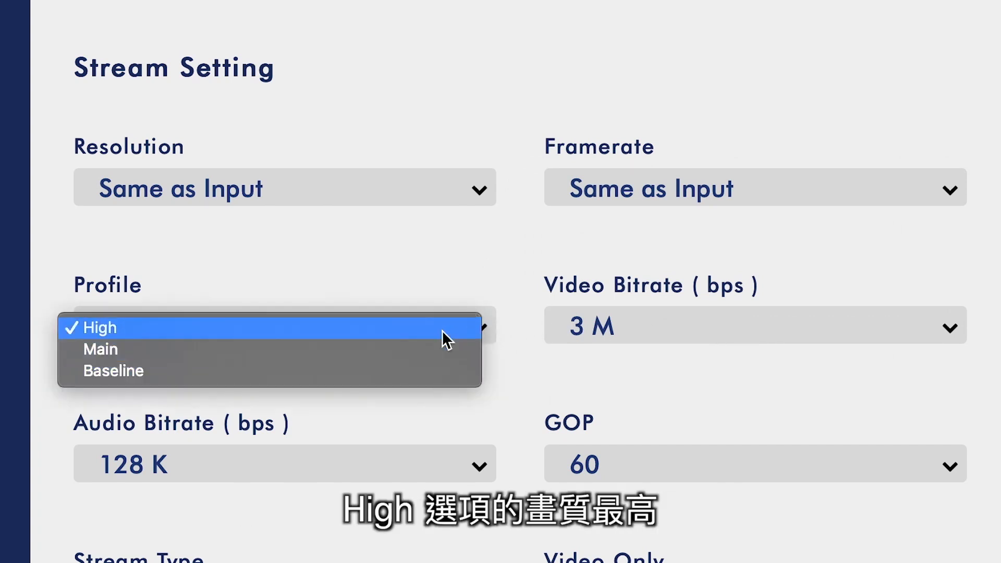
mouse_move(447, 338)
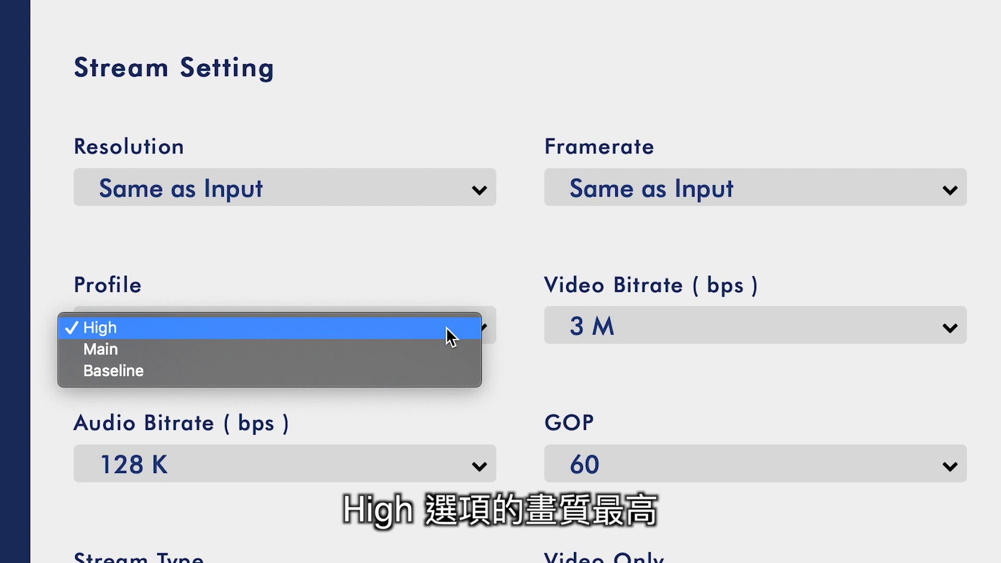
left_click(99, 327)
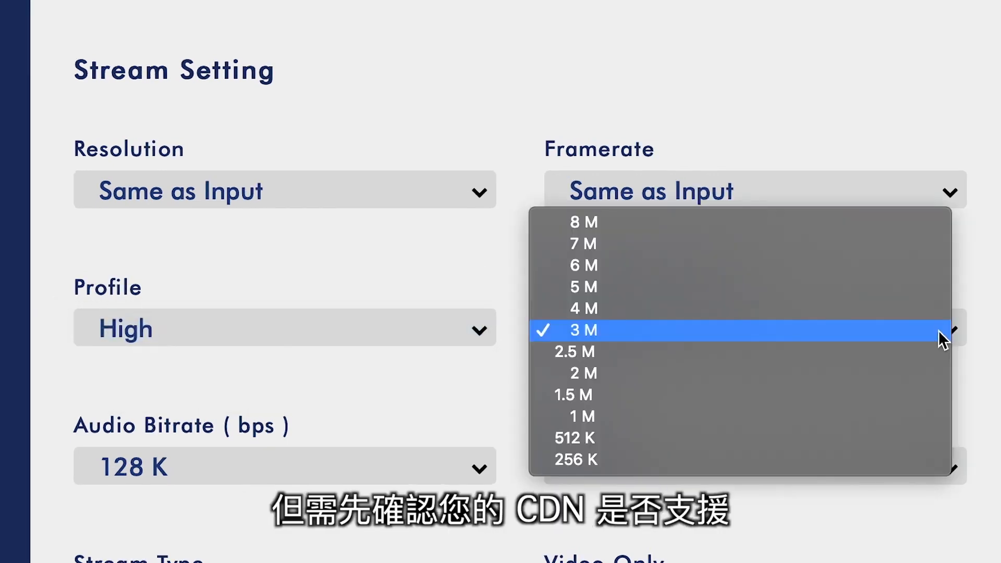
mouse_move(939, 222)
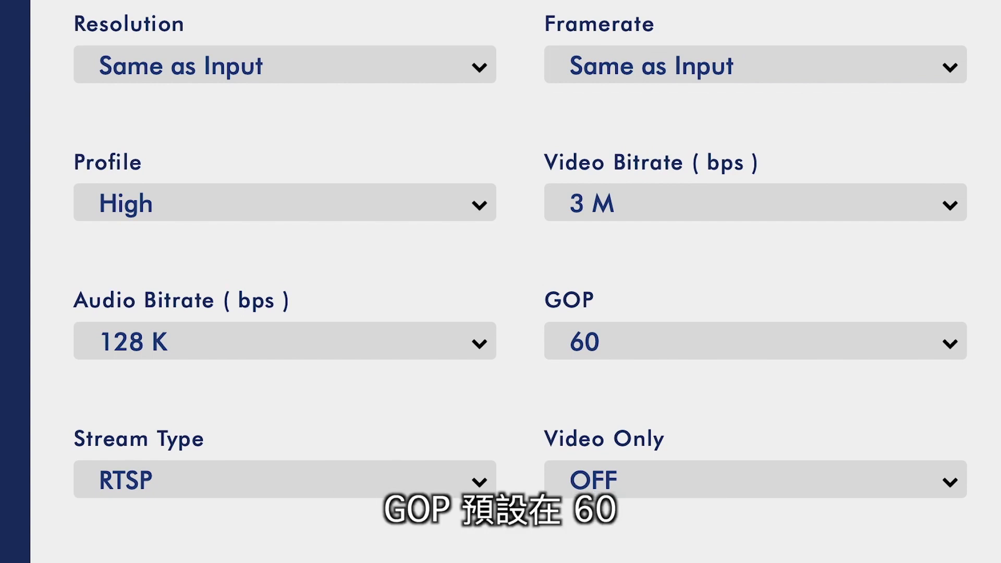
scroll("down", 3)
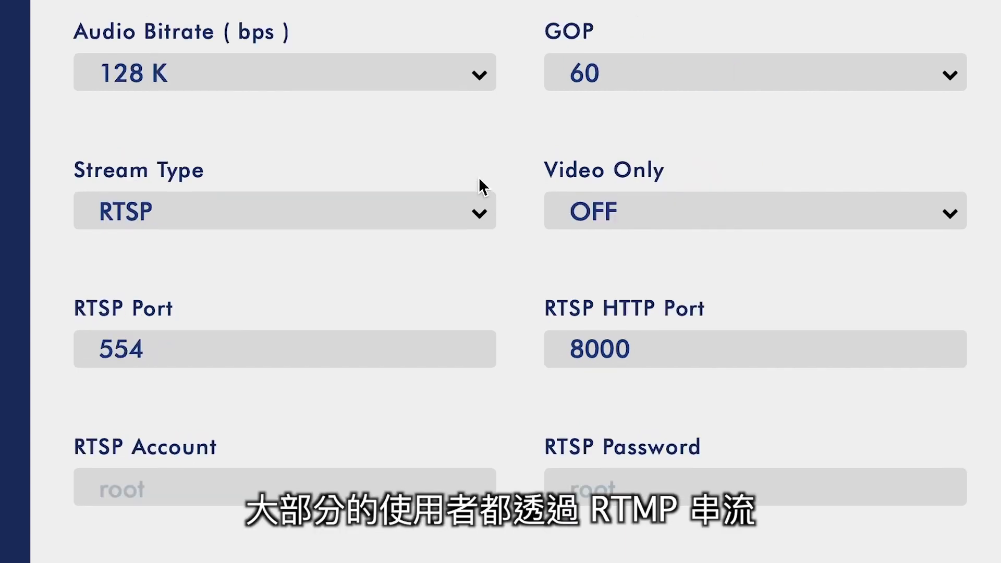
left_click(284, 211)
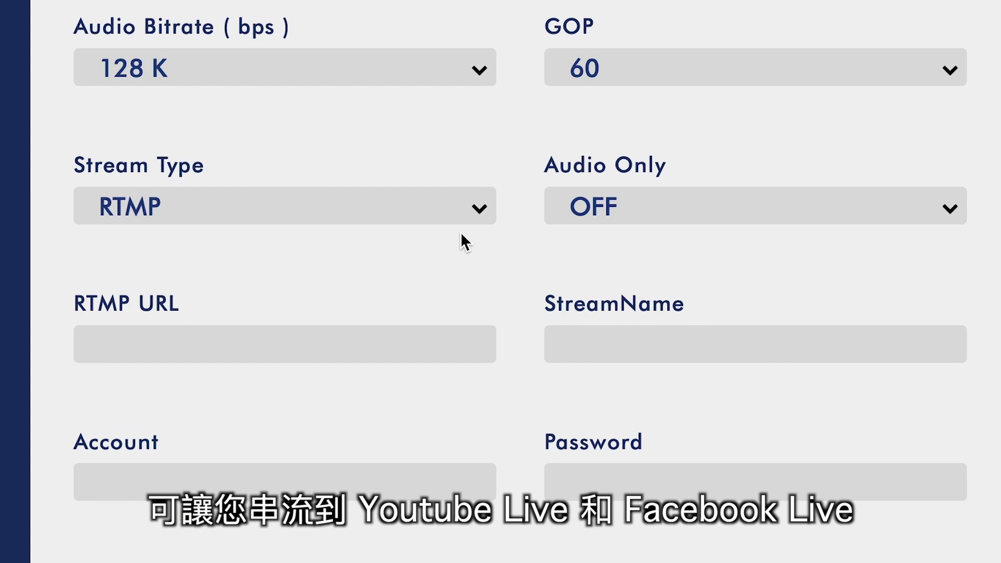
left_click(284, 205)
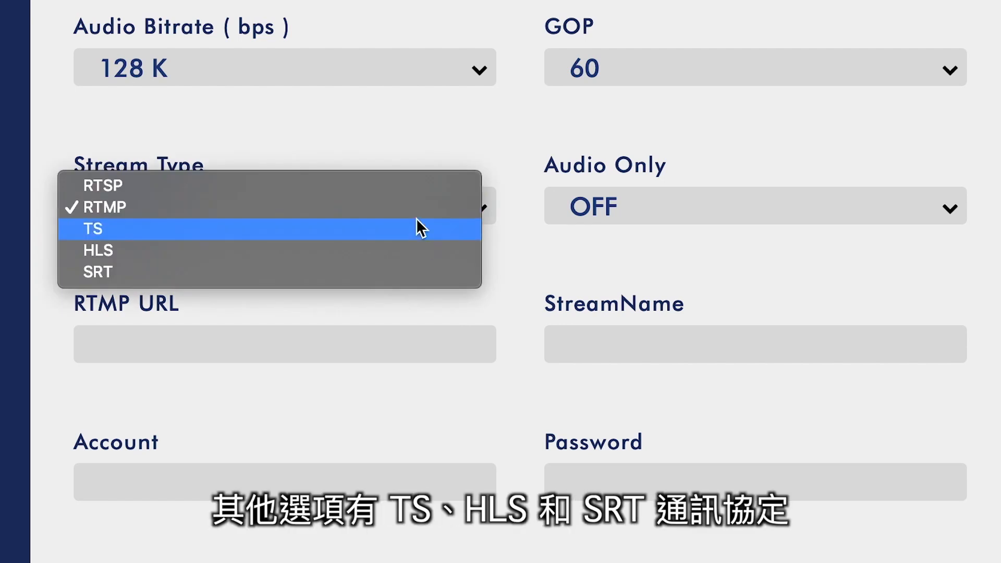
mouse_move(463, 238)
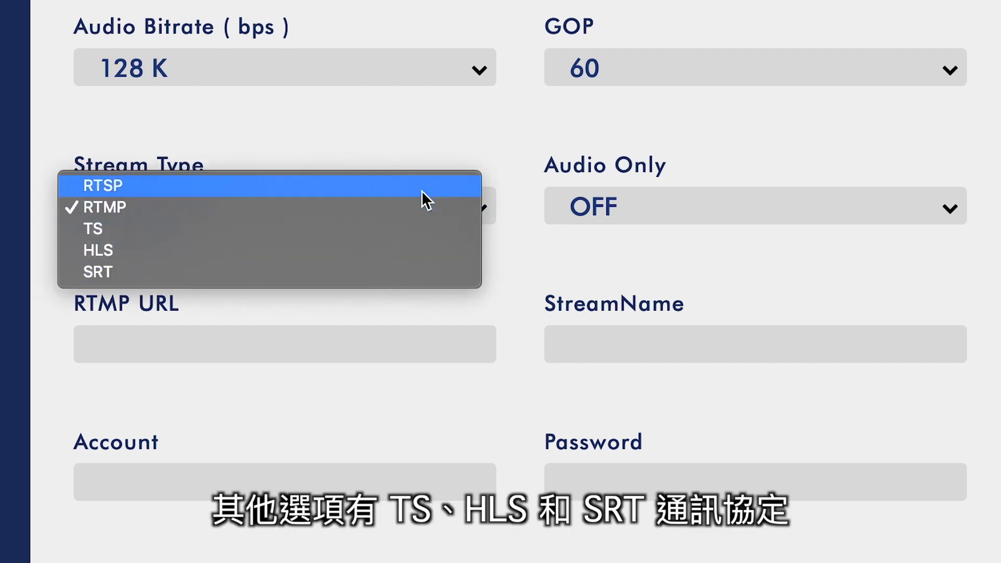
left_click(102, 186)
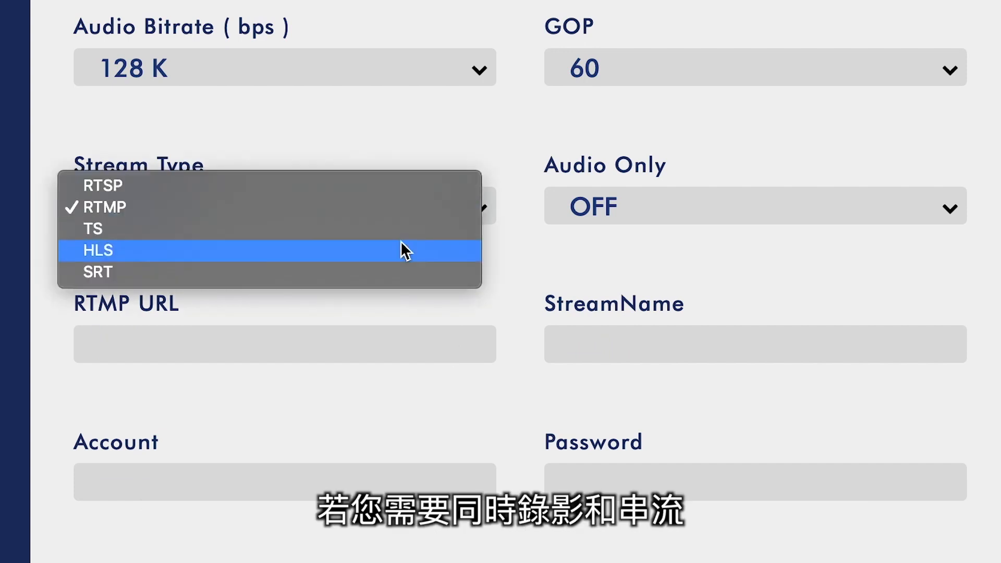
left_click(100, 185)
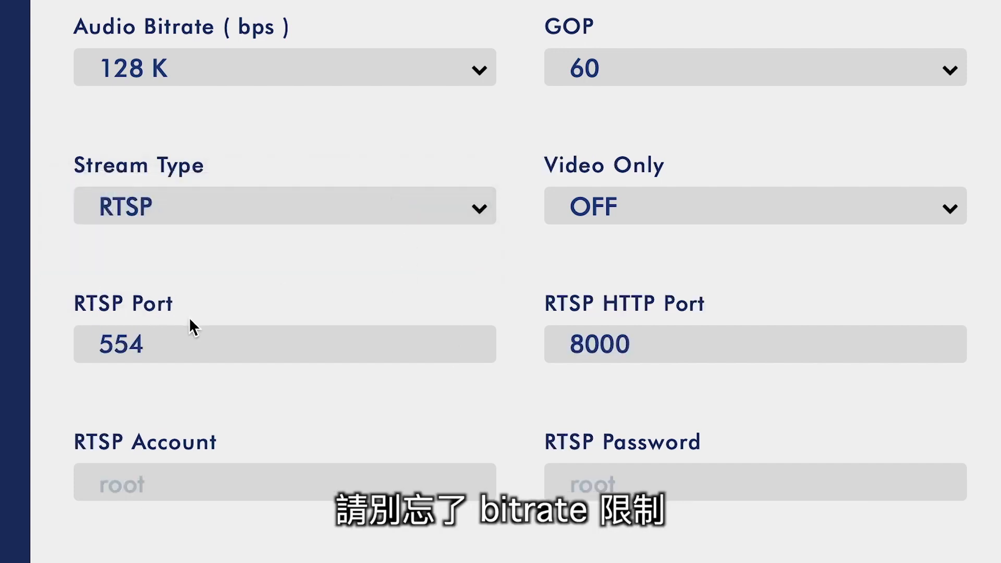
mouse_move(450, 338)
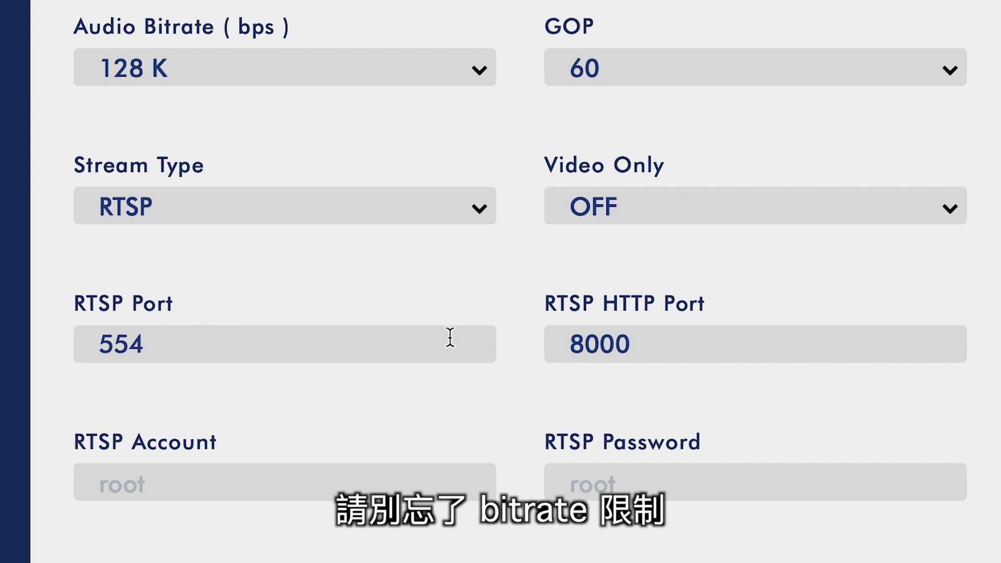
mouse_move(770, 331)
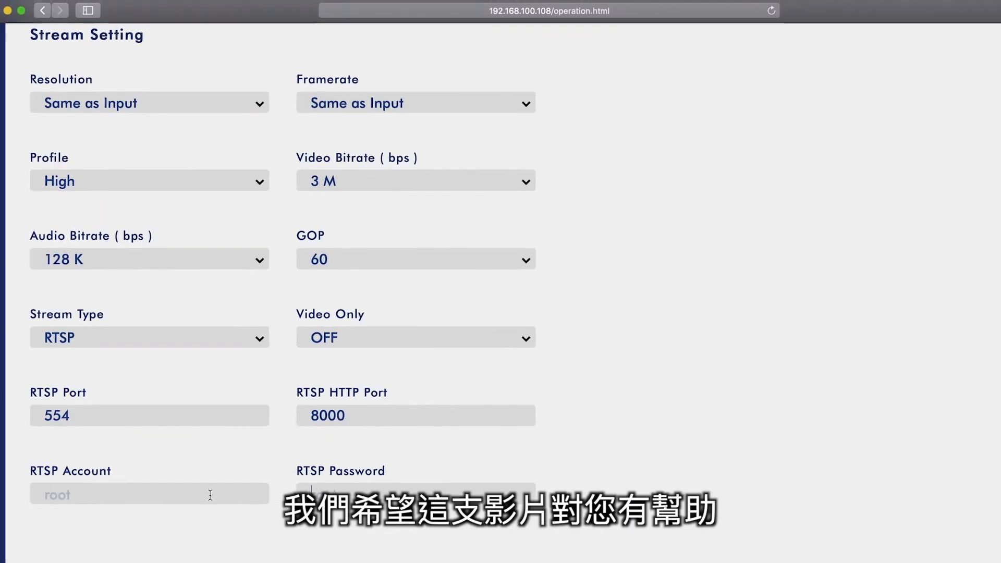
scroll("up", 3)
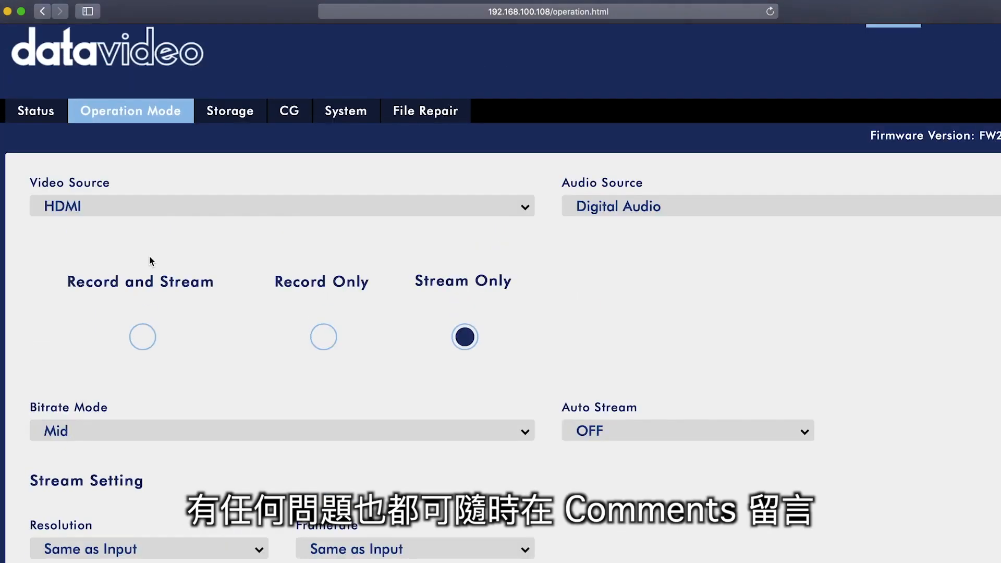
scroll("down", 3)
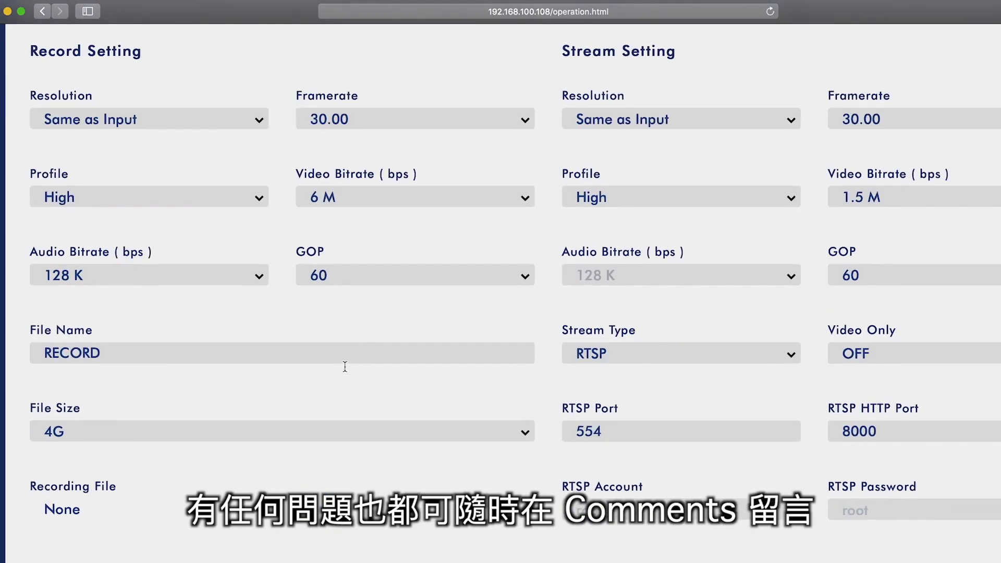